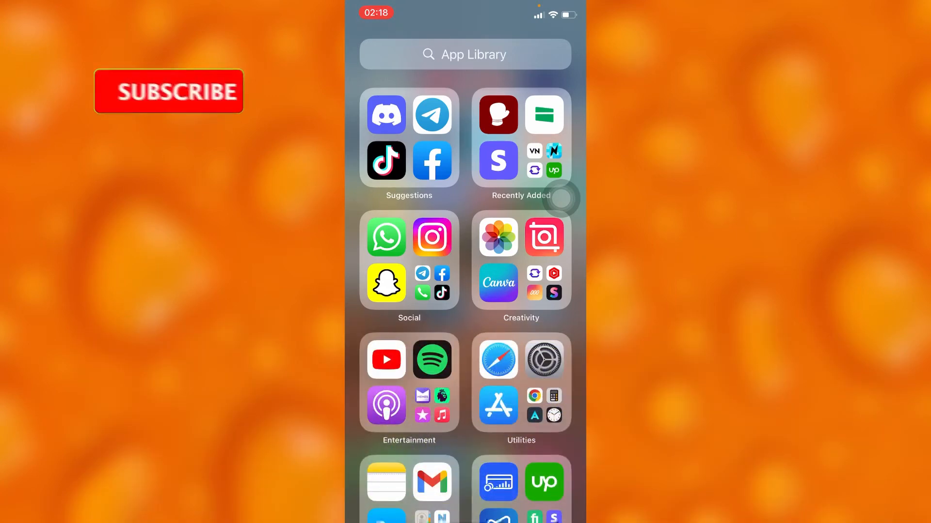
# Launch Telegram from the App Library and unlock it with the passcode
pyautogui.click(431, 115)
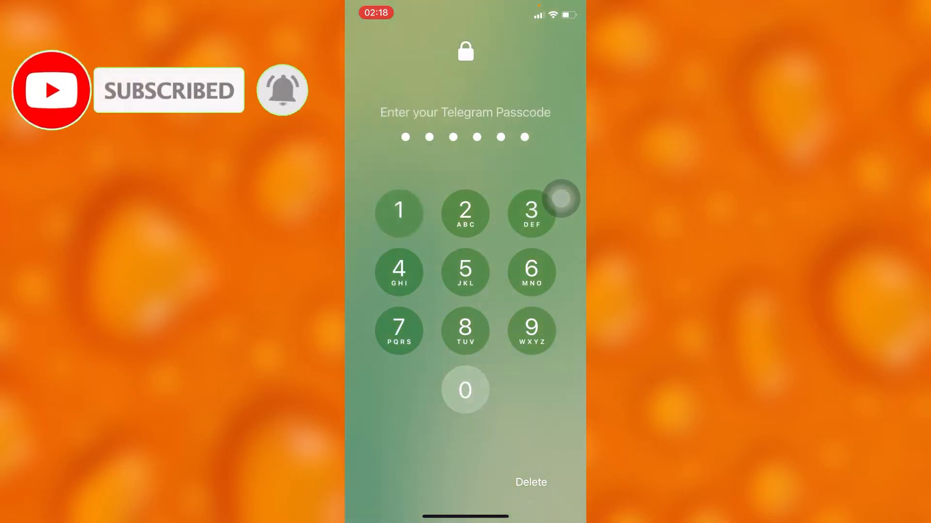
pyautogui.click(530, 209)
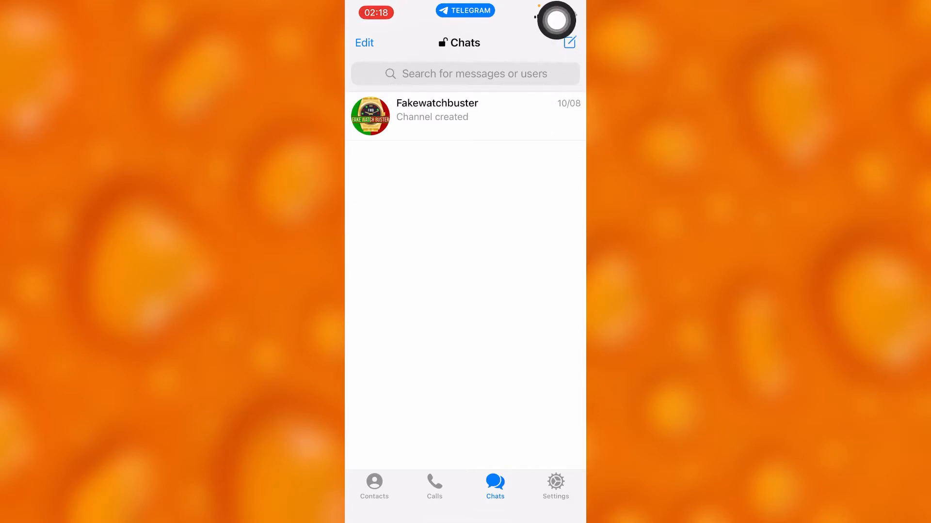
pyautogui.moveTo(559, 130)
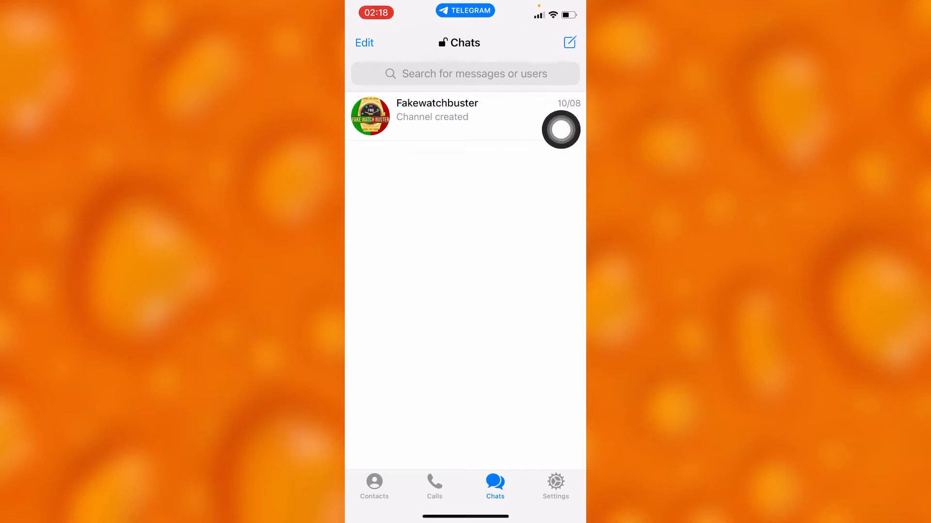
# Start a new message from the Chats screen compose icon
pyautogui.click(569, 42)
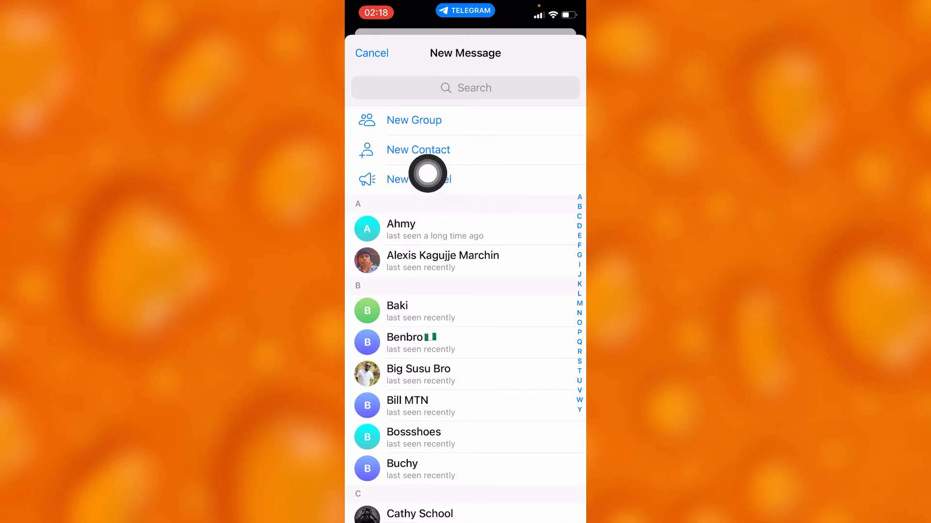
# Create a new channel named Yhhhhh with description Sdgumkoohh
pyautogui.click(411, 180)
pyautogui.write('Y')
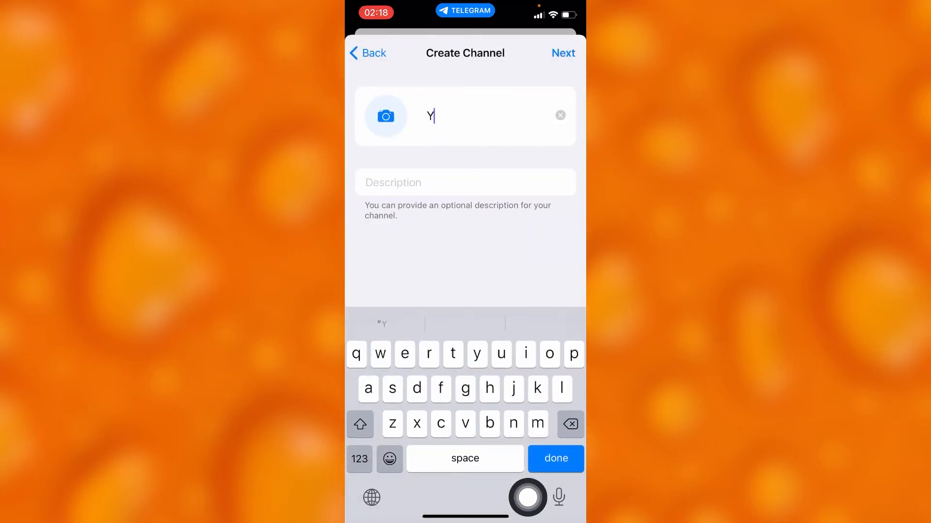
pyautogui.write('hhhhh')
pyautogui.click(465, 183)
pyautogui.write('Sdg')
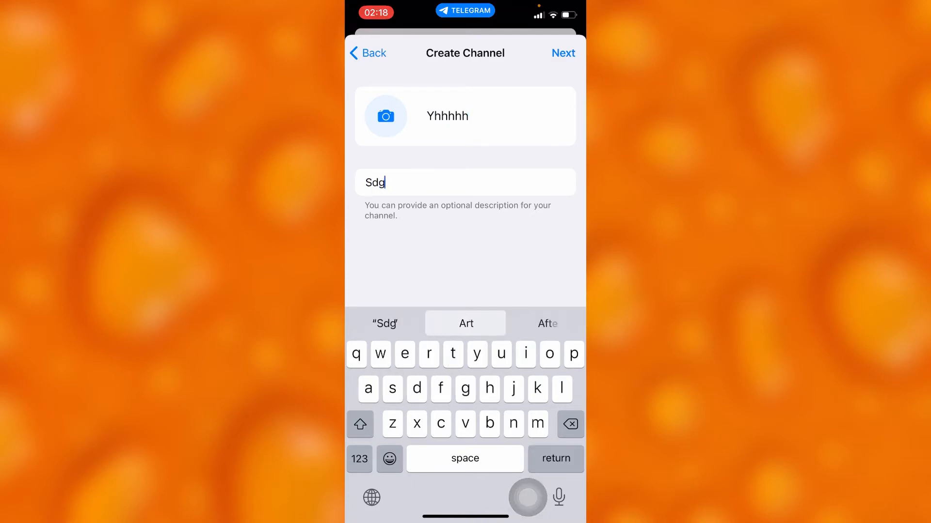
pyautogui.write('umkoohh')
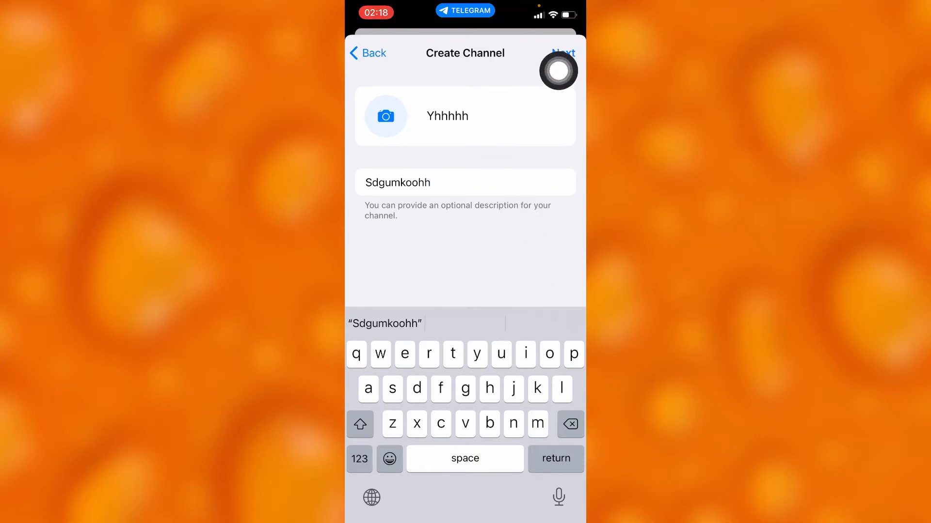
# Set the channel type to Private so an invite link is generated
pyautogui.click(561, 53)
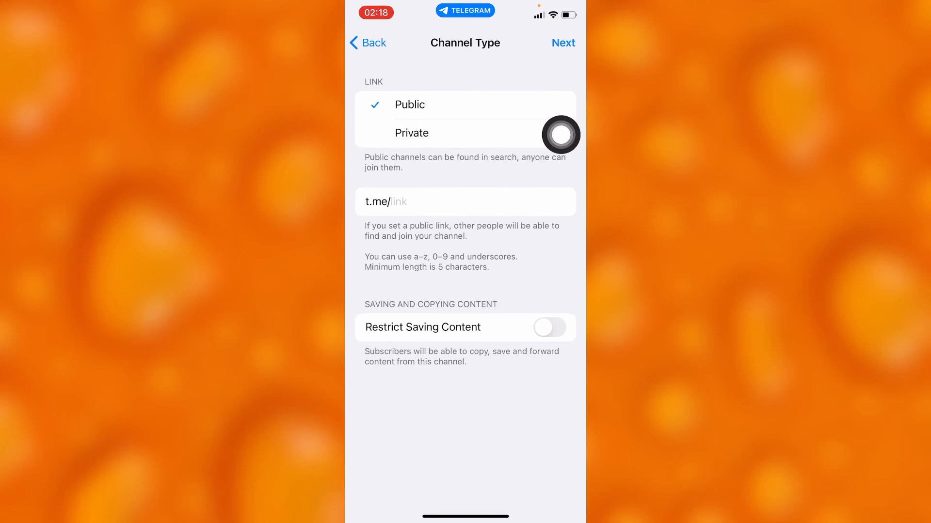
pyautogui.moveTo(561, 135)
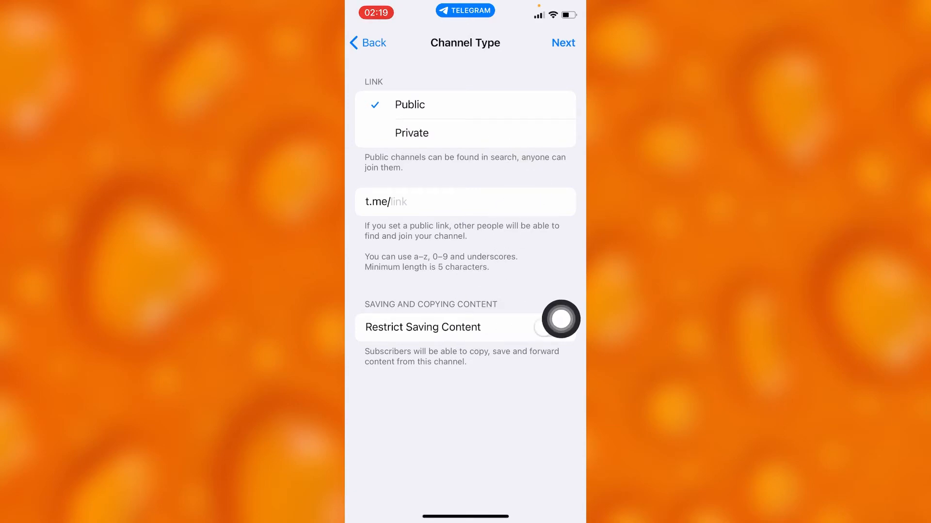
pyautogui.click(411, 133)
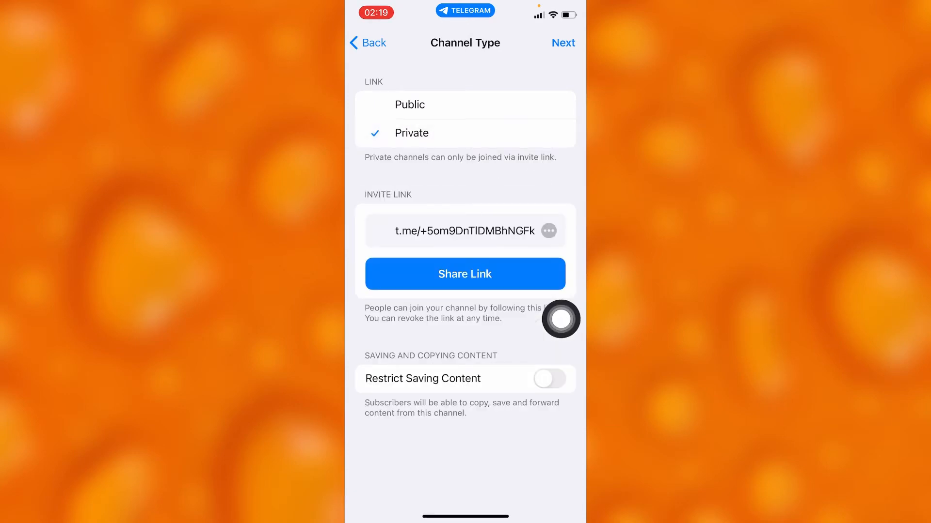
pyautogui.moveTo(507, 254)
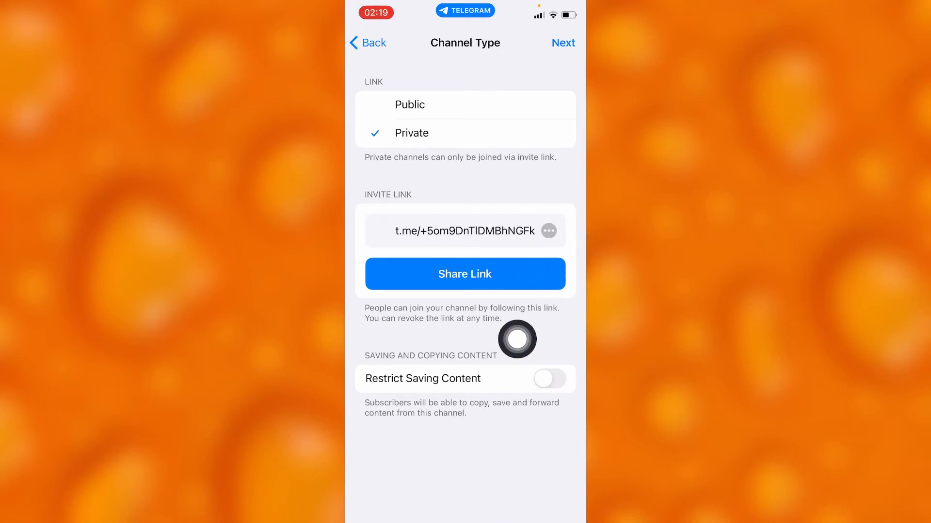
pyautogui.moveTo(561, 316)
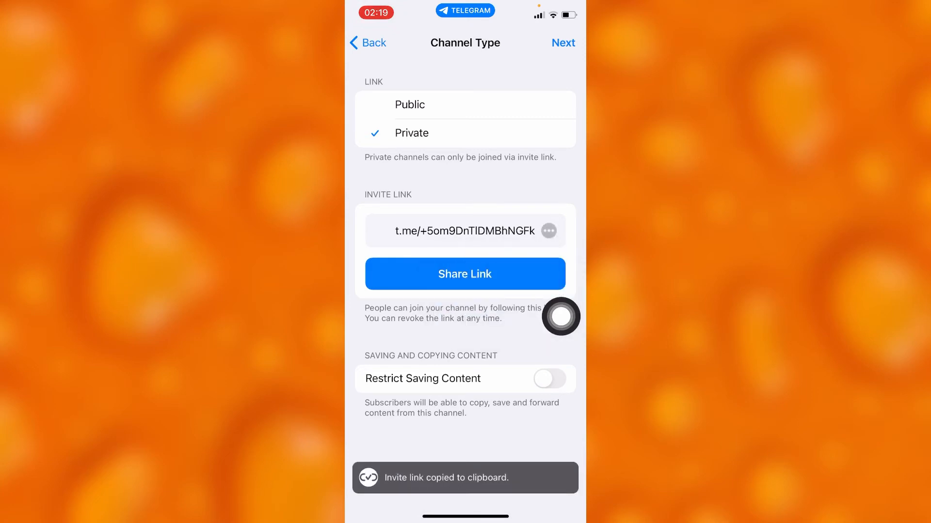
pyautogui.moveTo(560, 316)
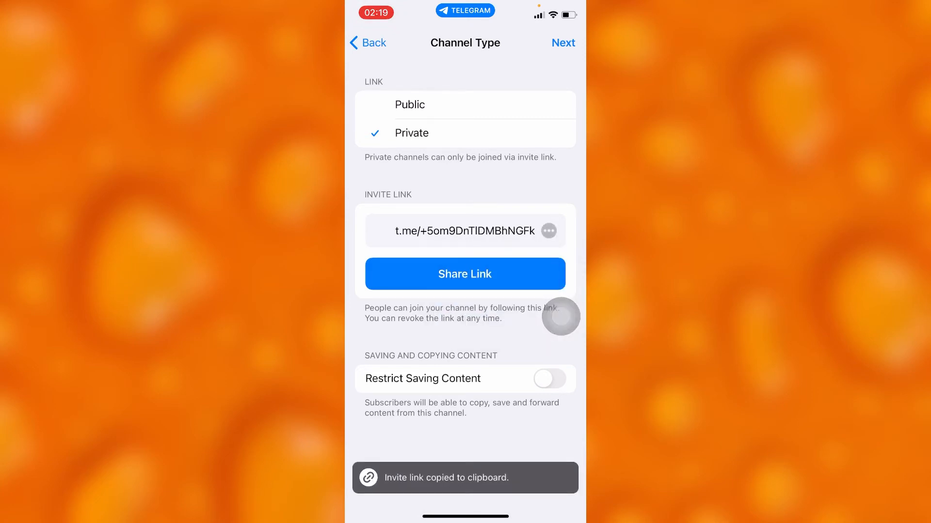
# Continue past the add-contacts step without selecting anyone
pyautogui.click(564, 42)
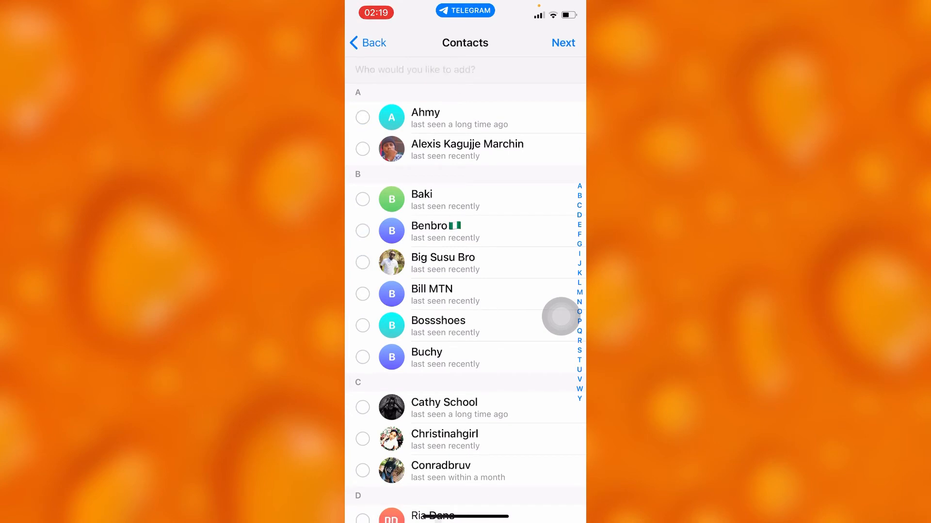
pyautogui.moveTo(560, 57)
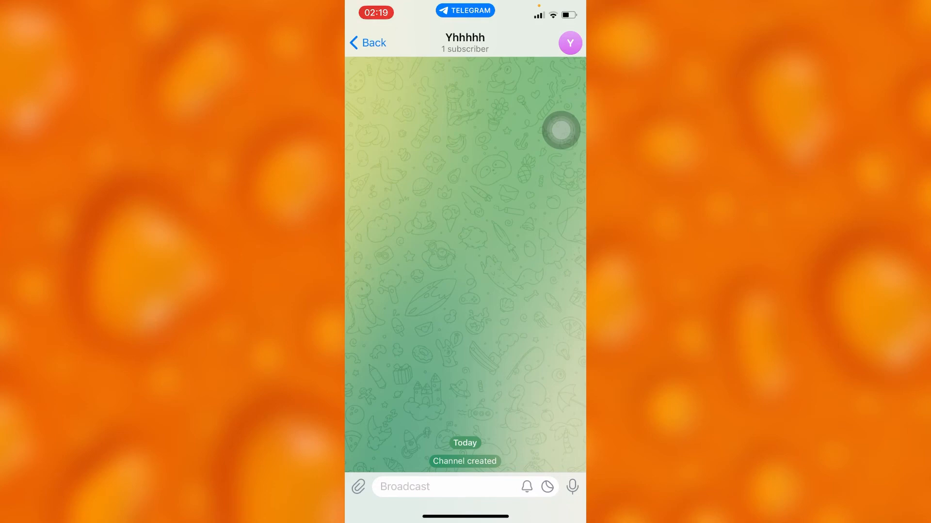
# Paste and broadcast the invite link in Yhhhhh, then return to Chats
pyautogui.click(442, 486)
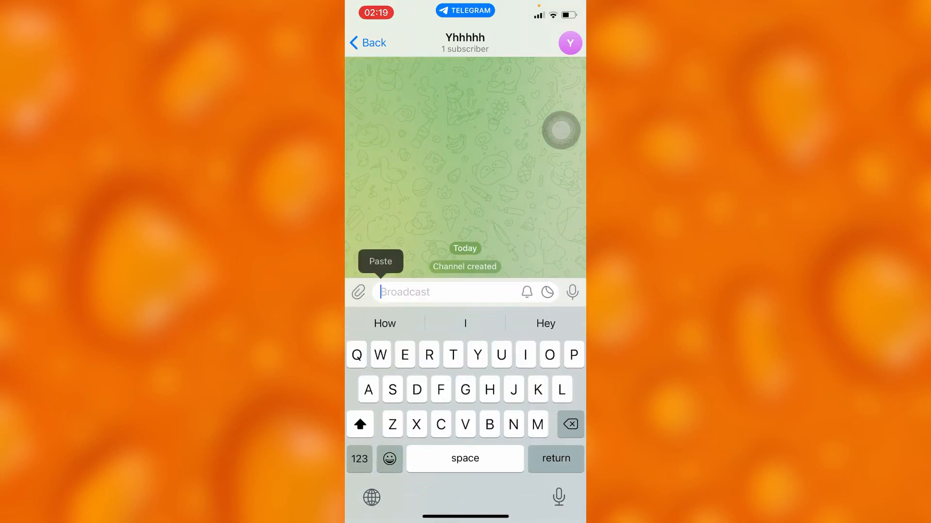
pyautogui.click(380, 261)
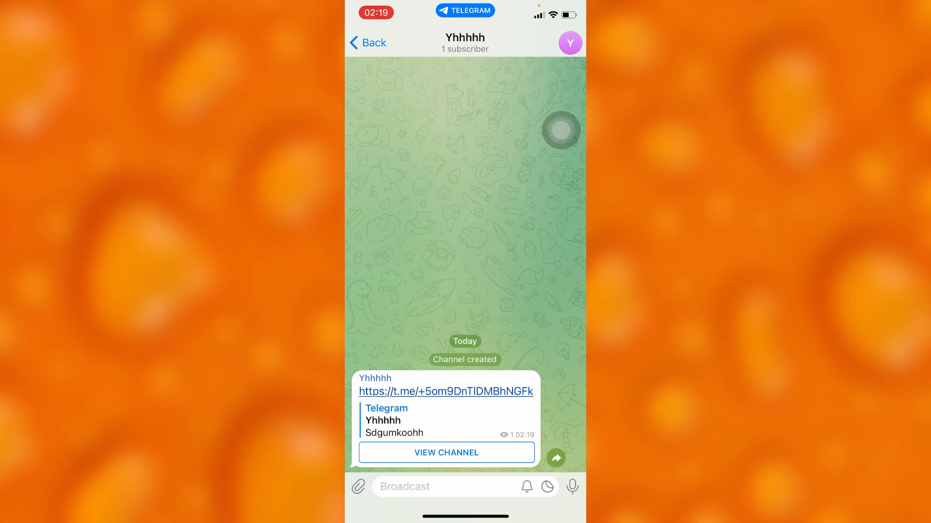
pyautogui.click(367, 42)
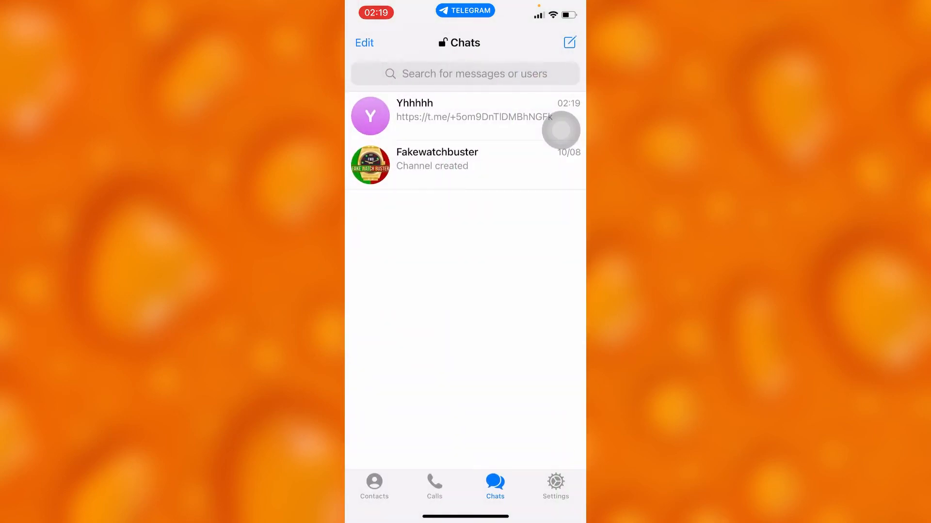